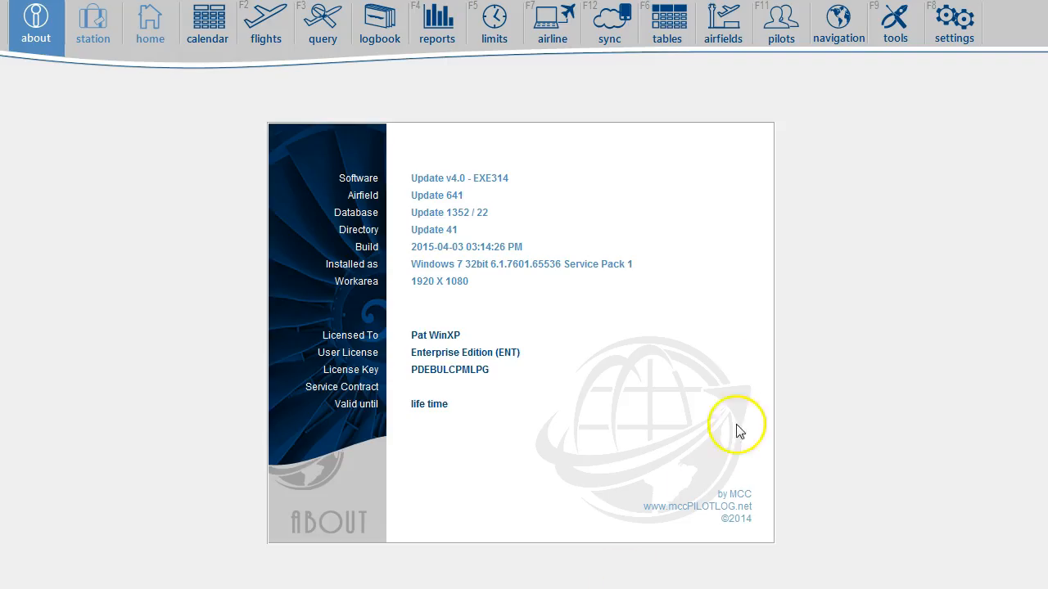
mouse_move(953, 23)
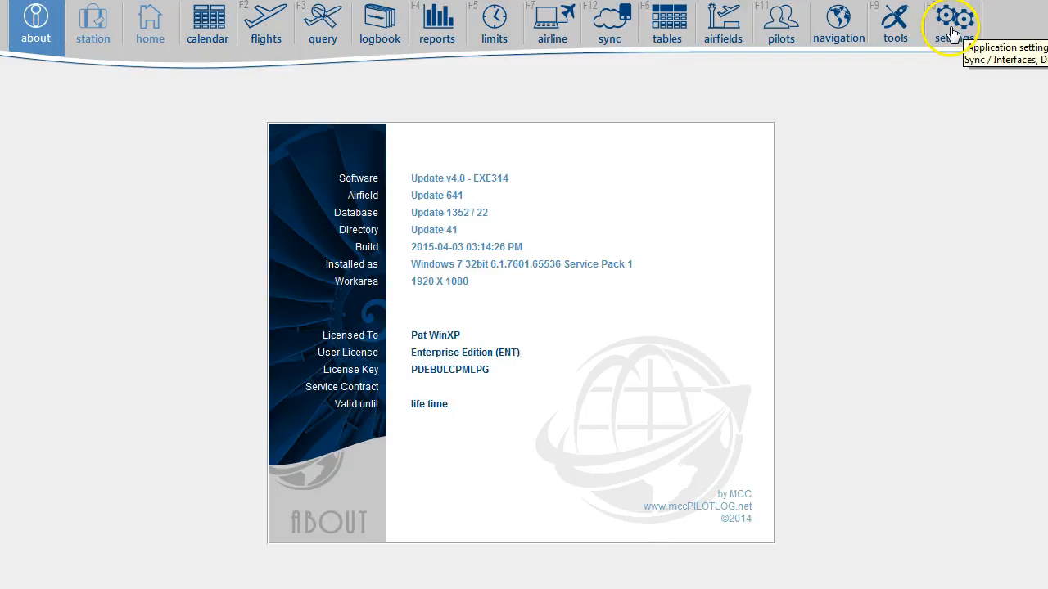
Step: Show the Mobile PC Sync settings listing PC Home and PC Laptop as mccCloud devices
left_click(953, 23)
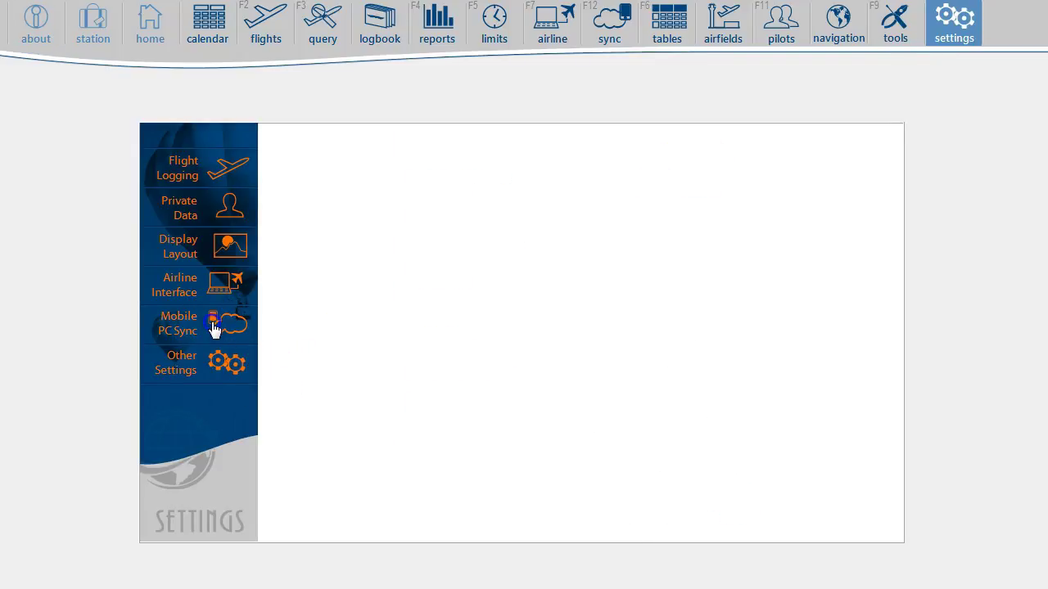
left_click(177, 324)
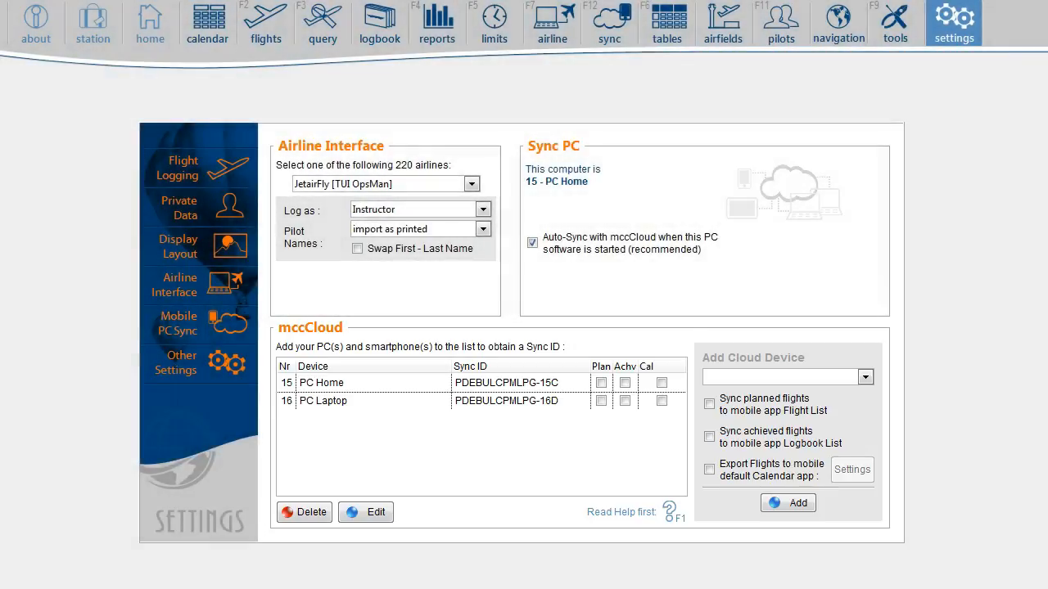
Step: Add iPad as a cloud device with planned flights synced to the mobile Flight List
left_click(865, 377)
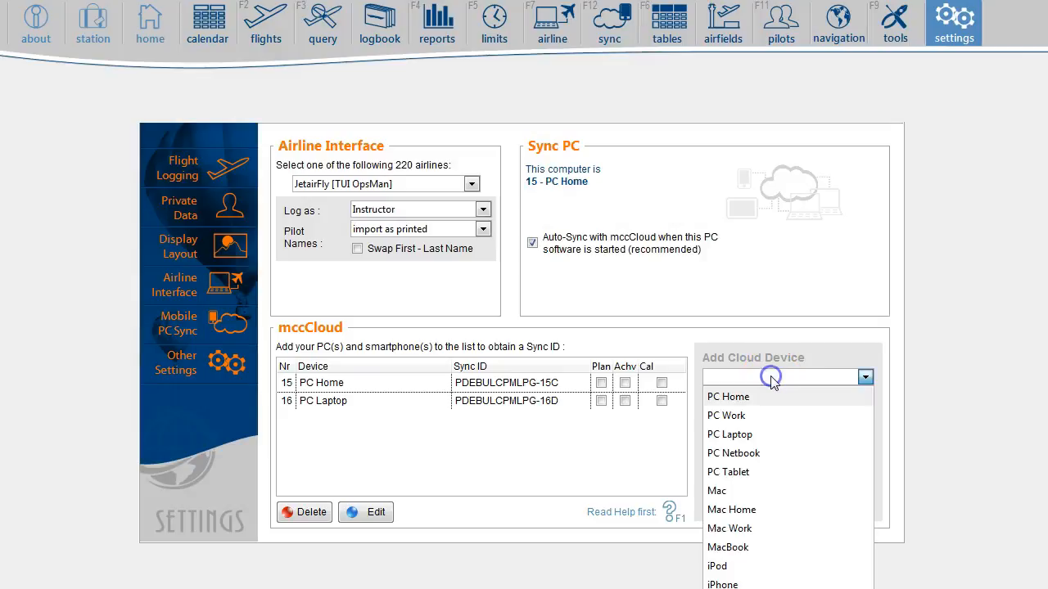
mouse_move(740, 583)
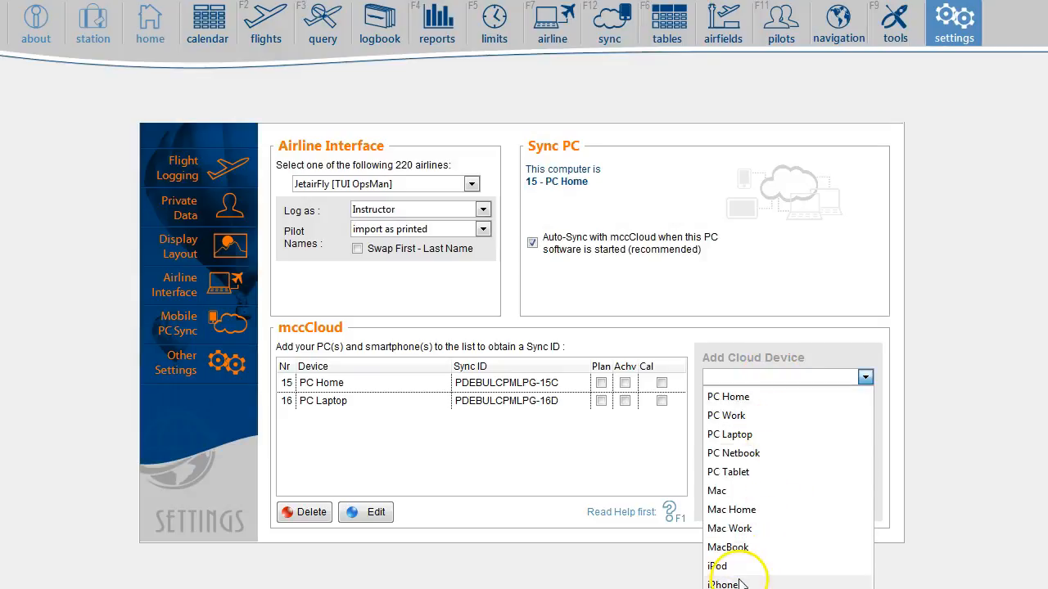
left_click(722, 583)
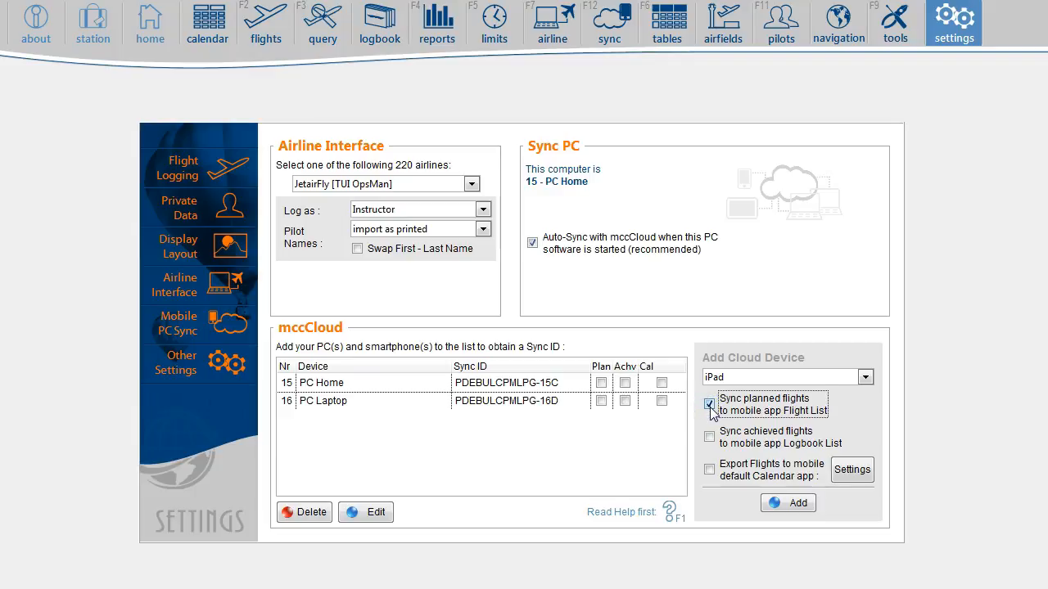
left_click(788, 502)
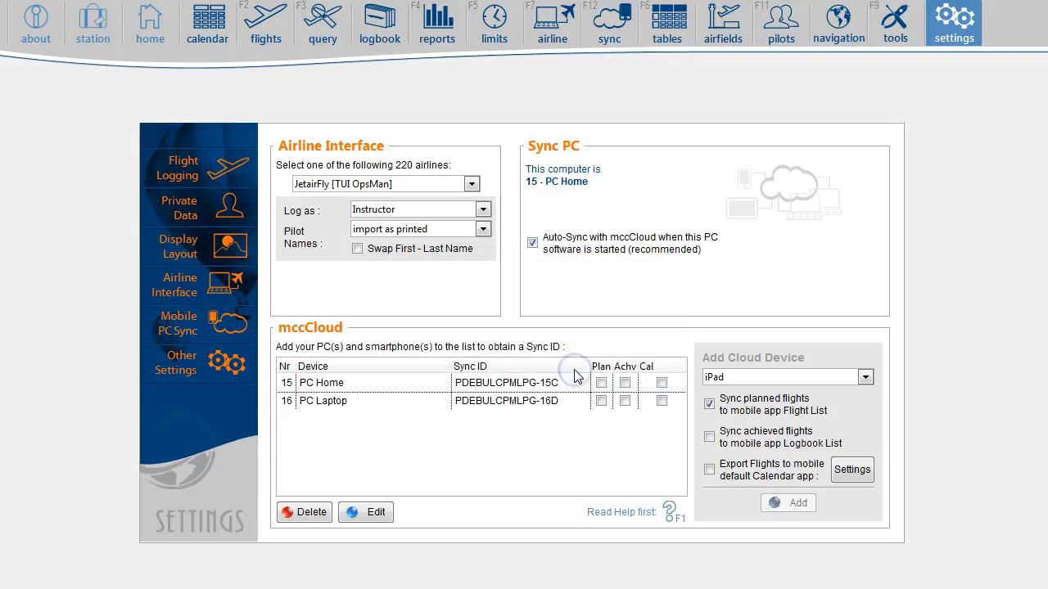
left_click(797, 502)
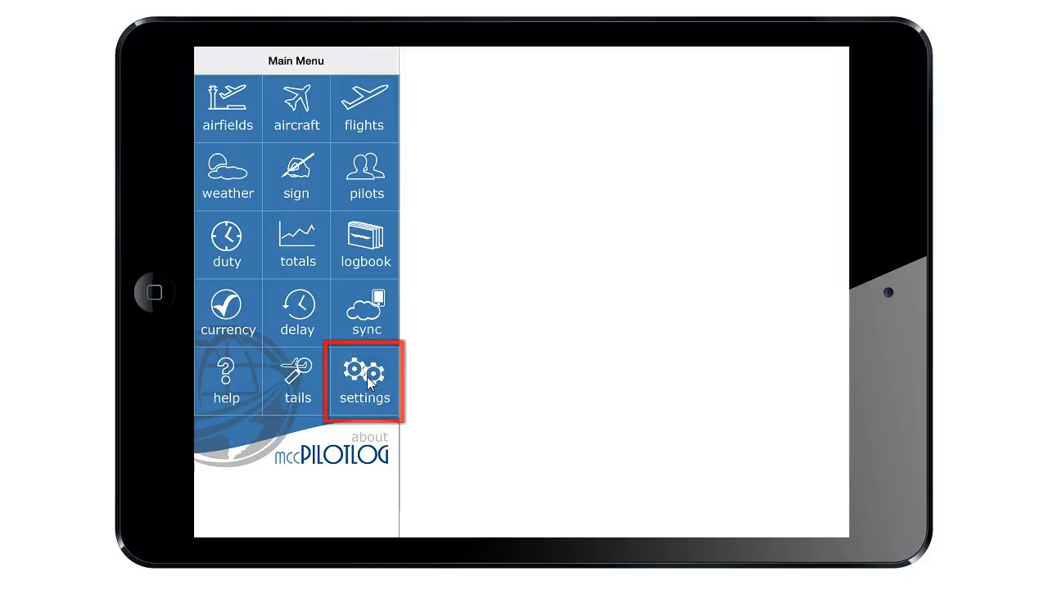
left_click(363, 380)
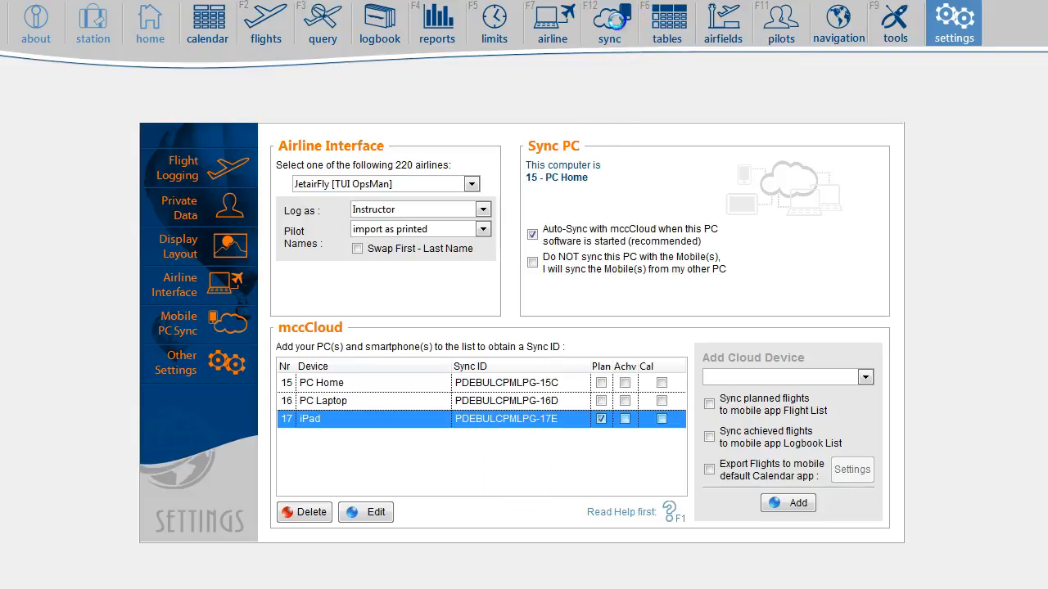
left_click(609, 19)
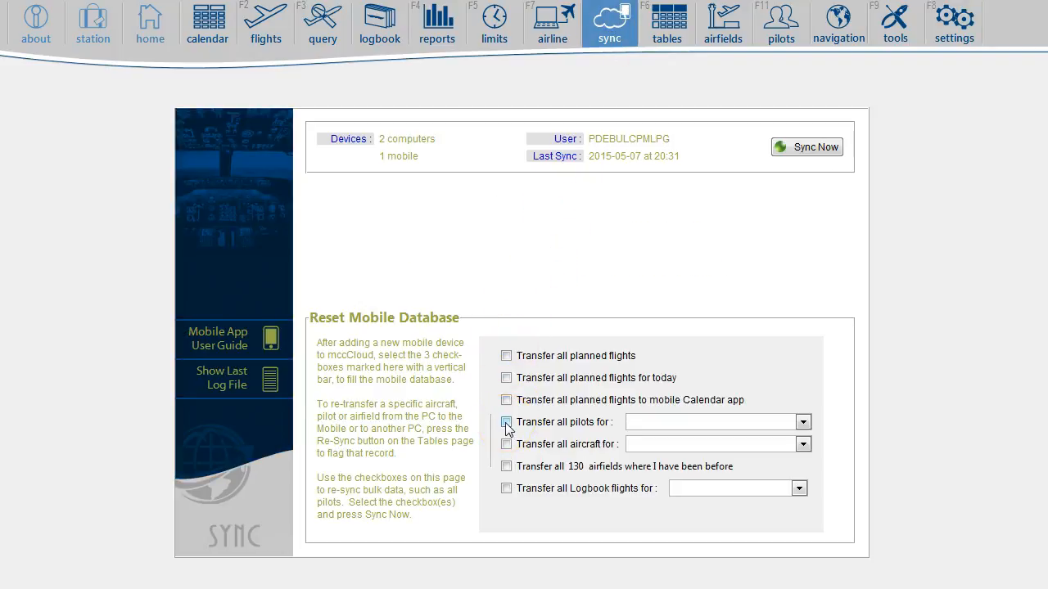
Step: Sync all pilots, aircraft and 130 airfields to the mobile database via mccCloud
left_click(506, 423)
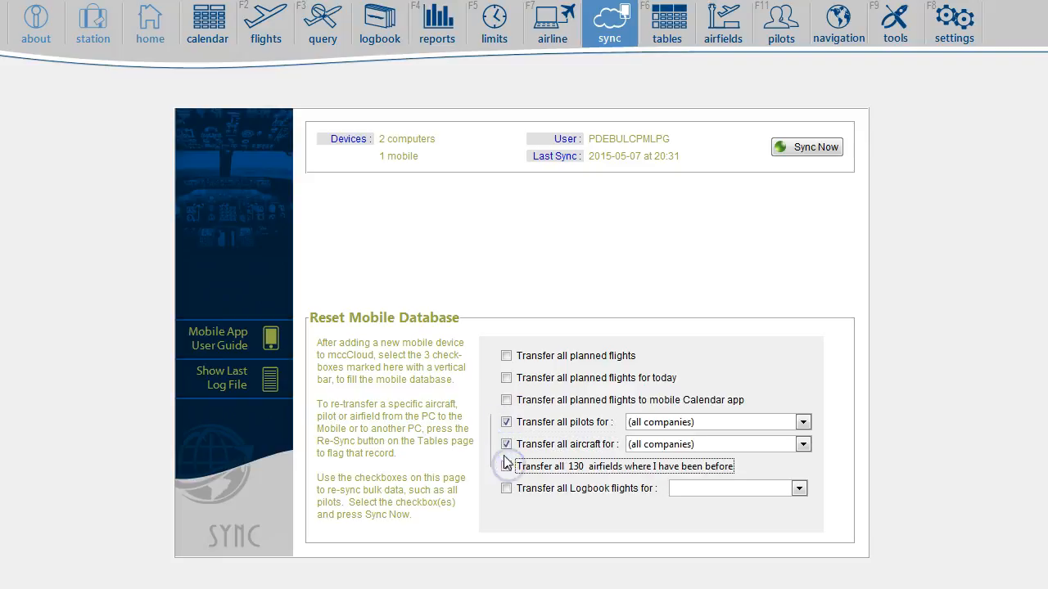
left_click(506, 465)
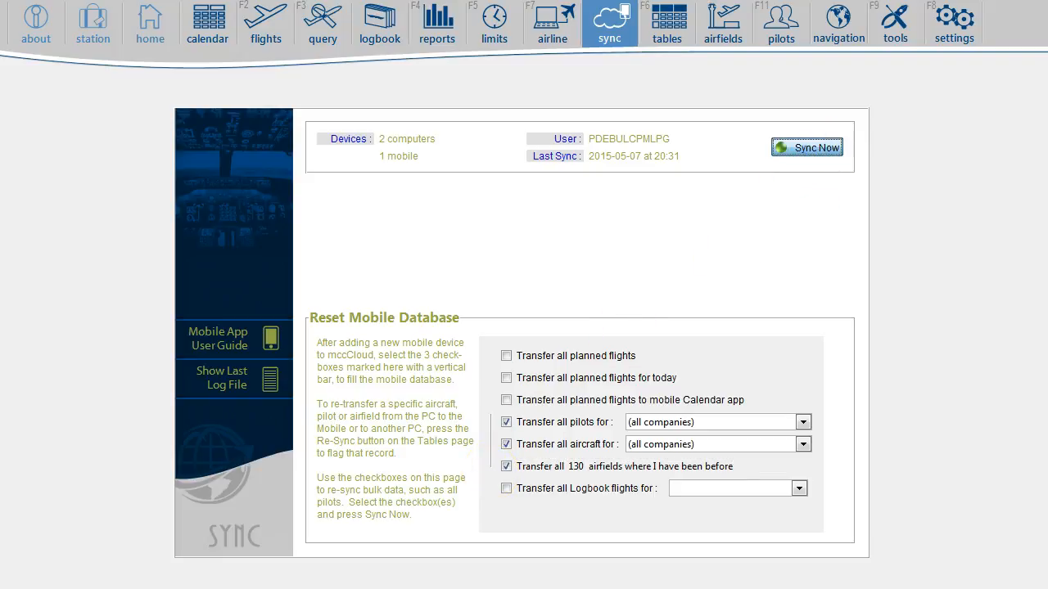
left_click(806, 147)
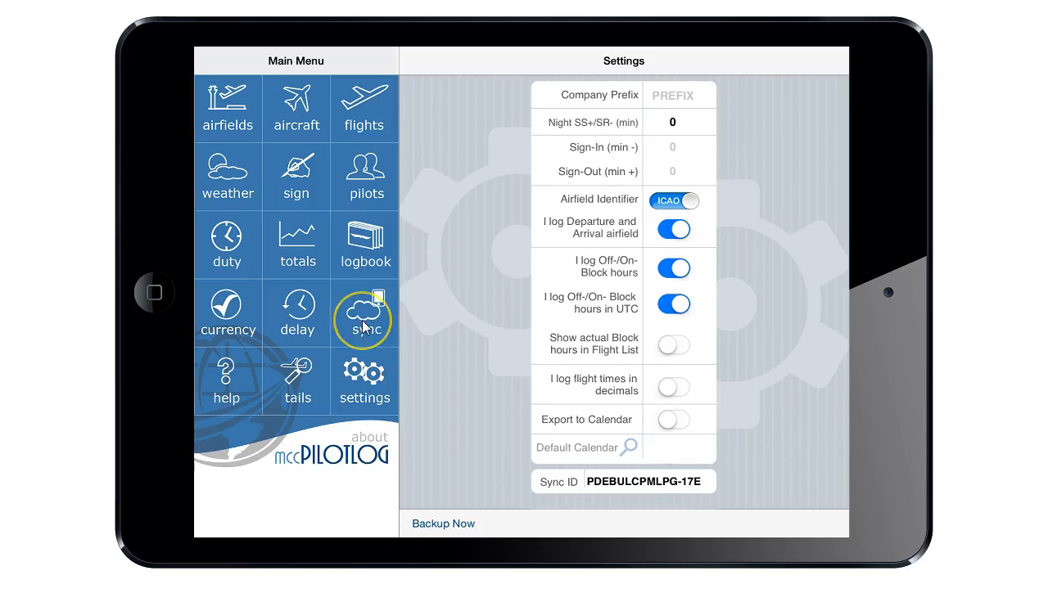
Step: Run a mccCloud sync on the iPad and confirm the log reports a successful connection
left_click(364, 319)
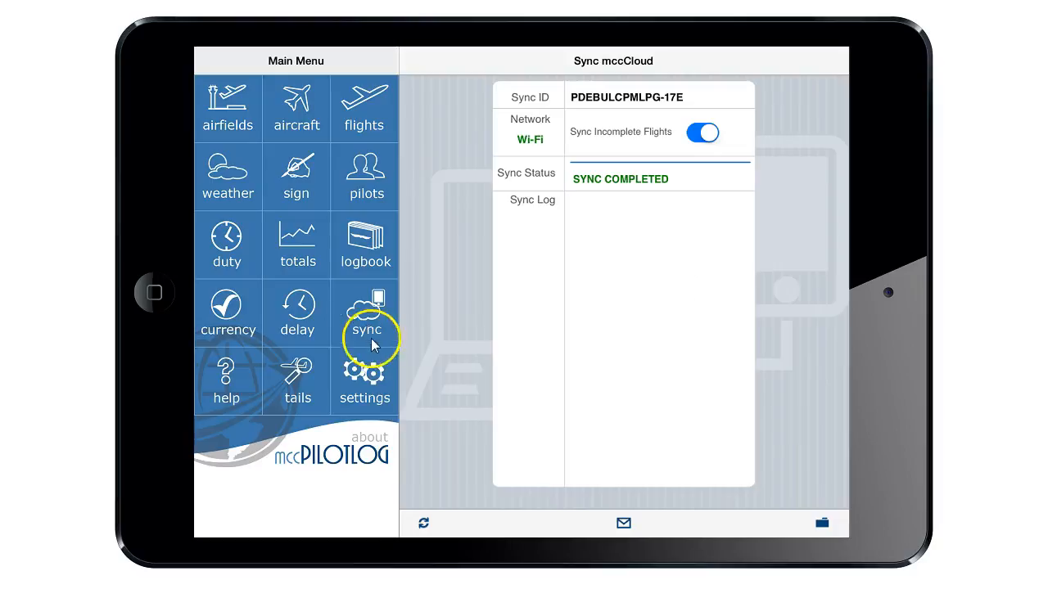
left_click(424, 524)
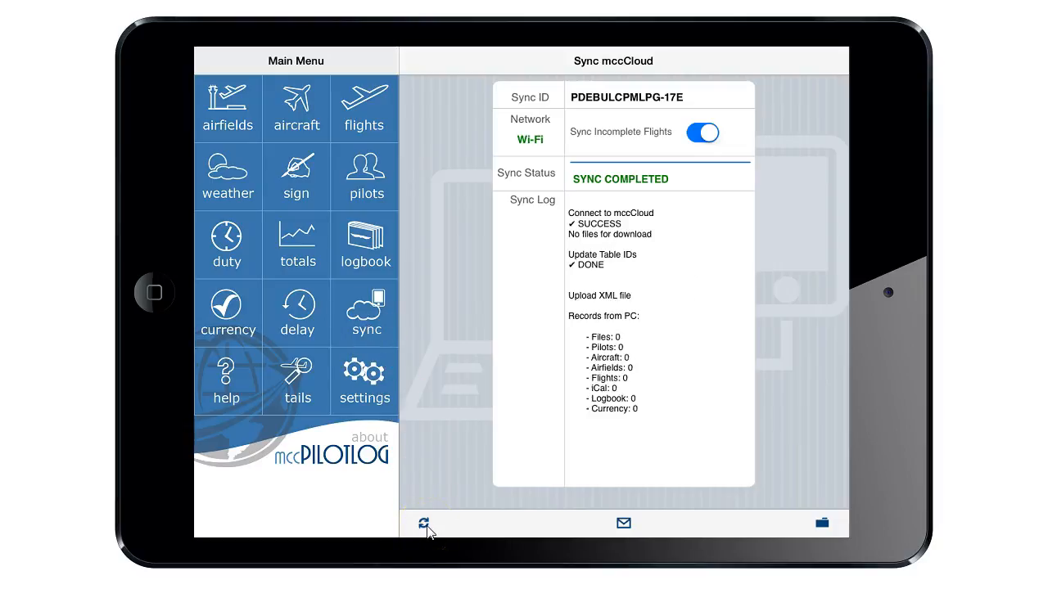
mouse_move(422, 524)
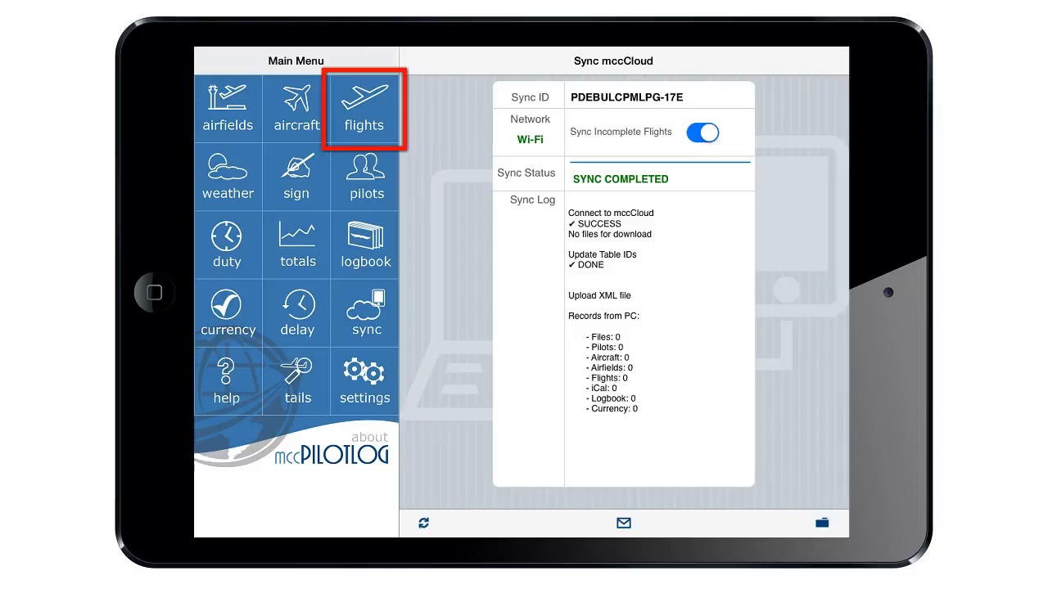
left_click(364, 246)
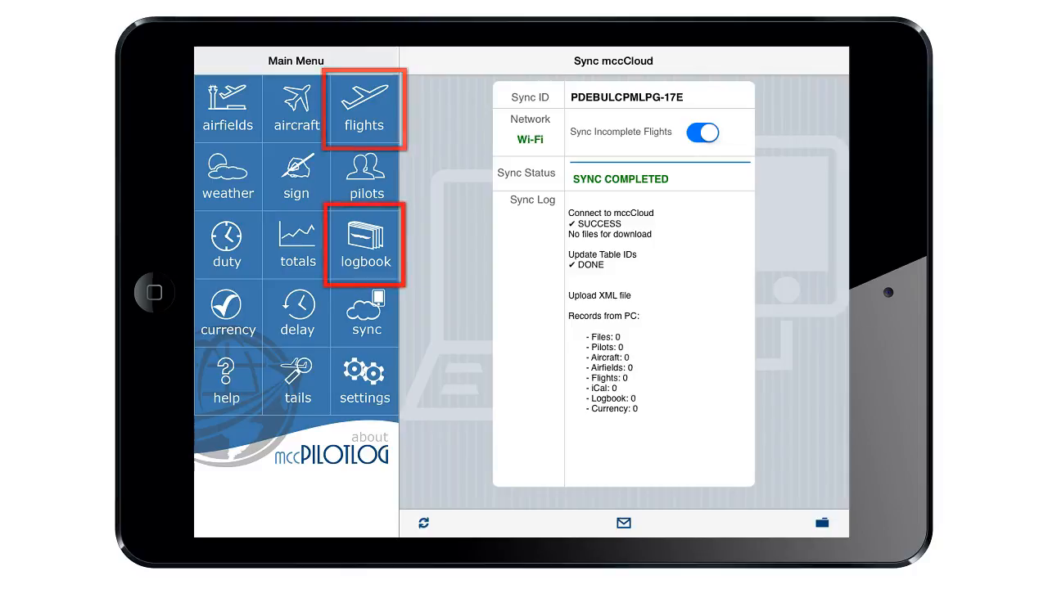
Step: Return to the PC's Mobile PC Sync settings, where the iPad is listed as device 17
left_click(363, 108)
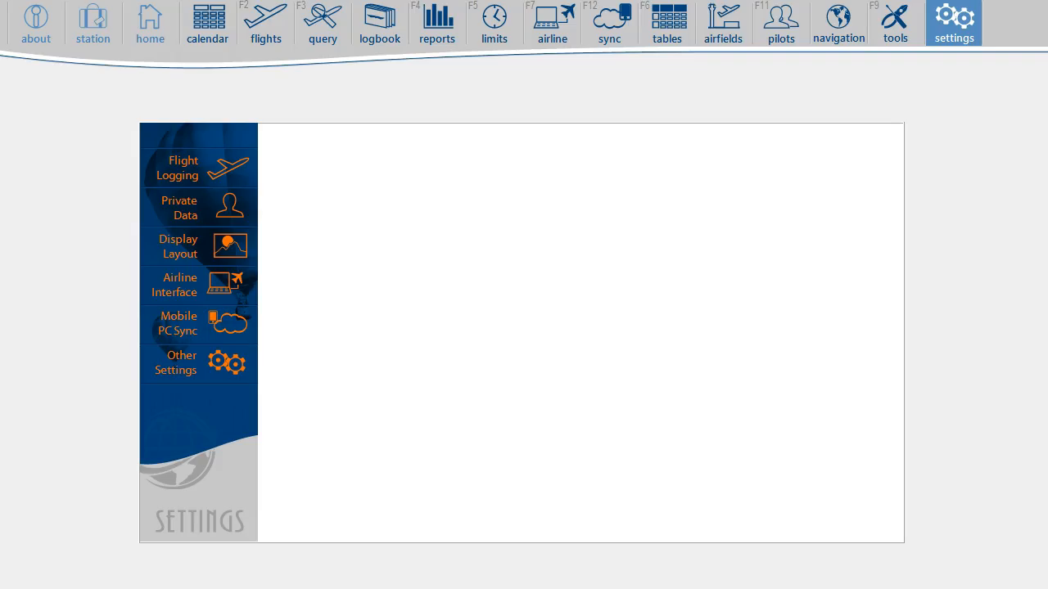
mouse_move(127, 499)
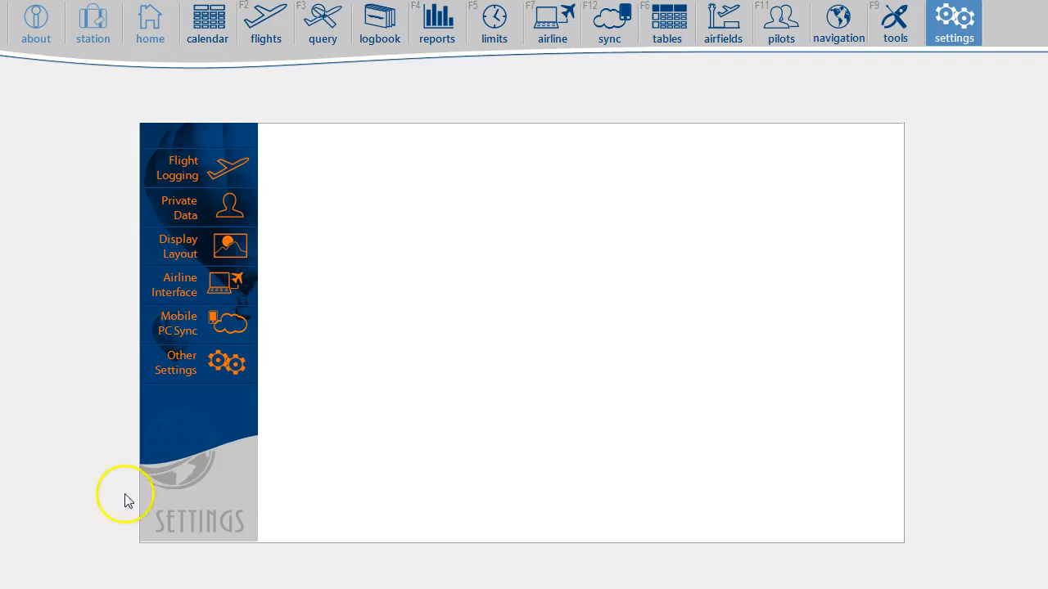
left_click(178, 322)
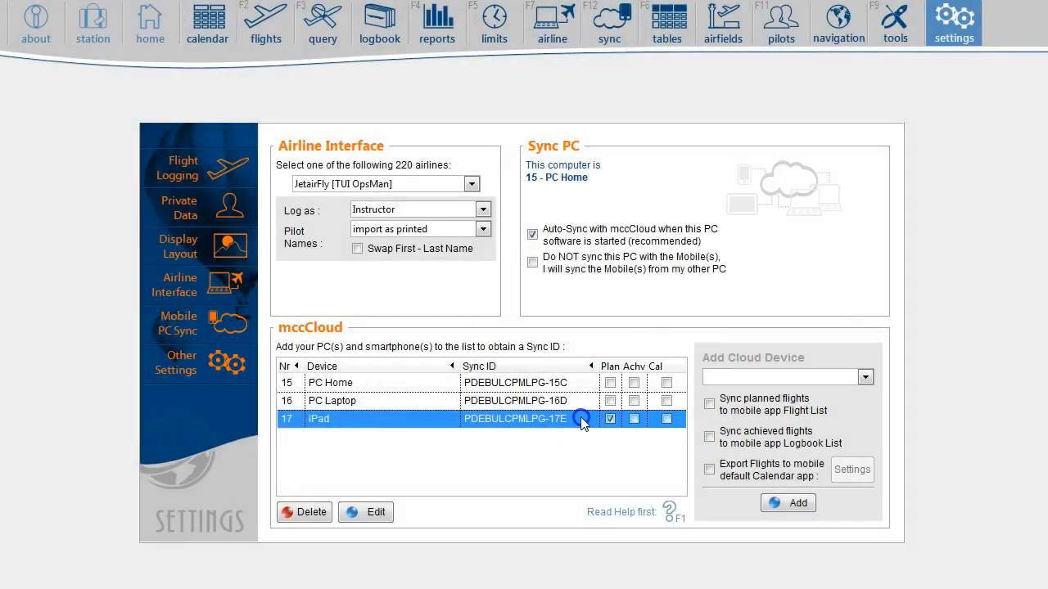
Step: Edit the iPad device entry to also sync achieved flights and save it
left_click(365, 510)
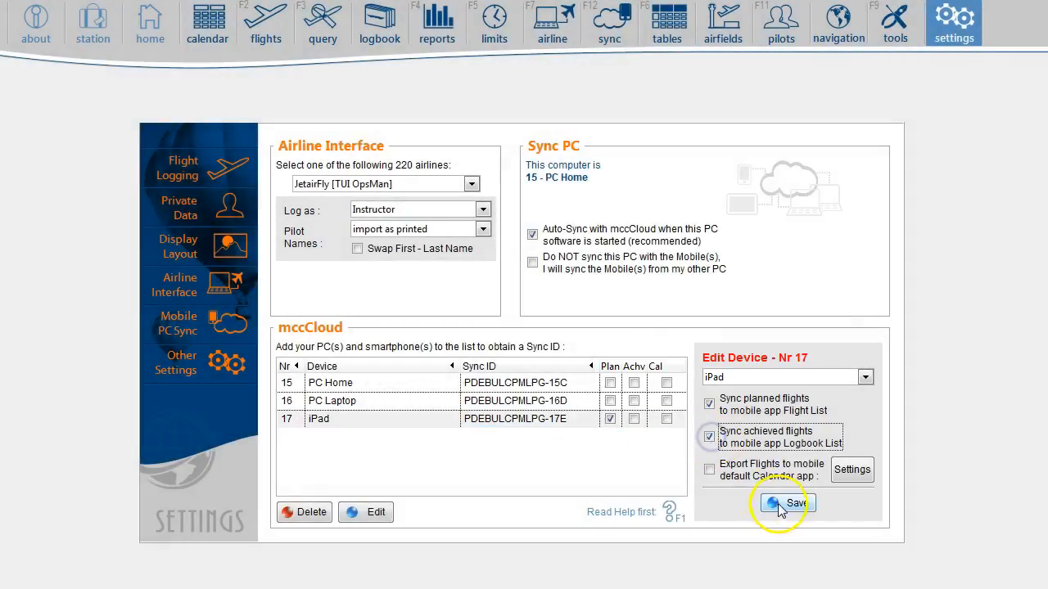
left_click(788, 502)
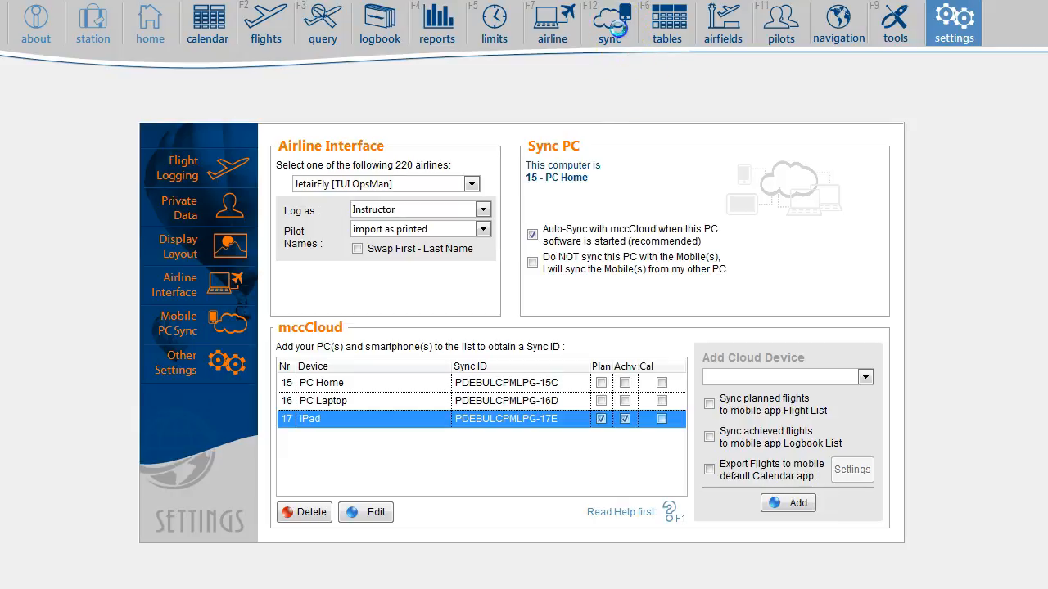
Step: Sync the last 30 days of logbook flights to mccCloud for the mobile devices
left_click(609, 23)
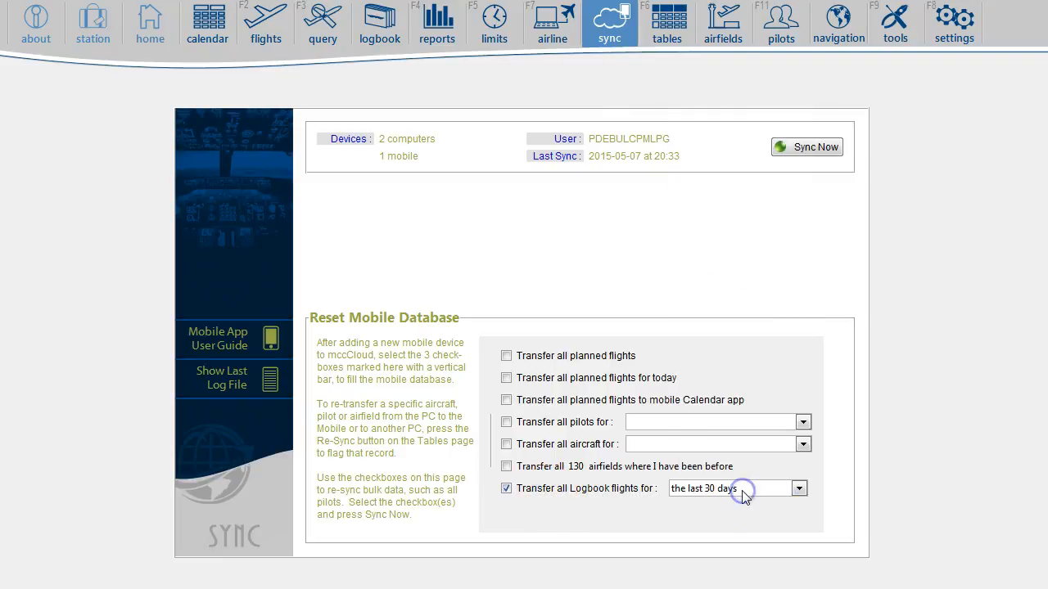
left_click(806, 148)
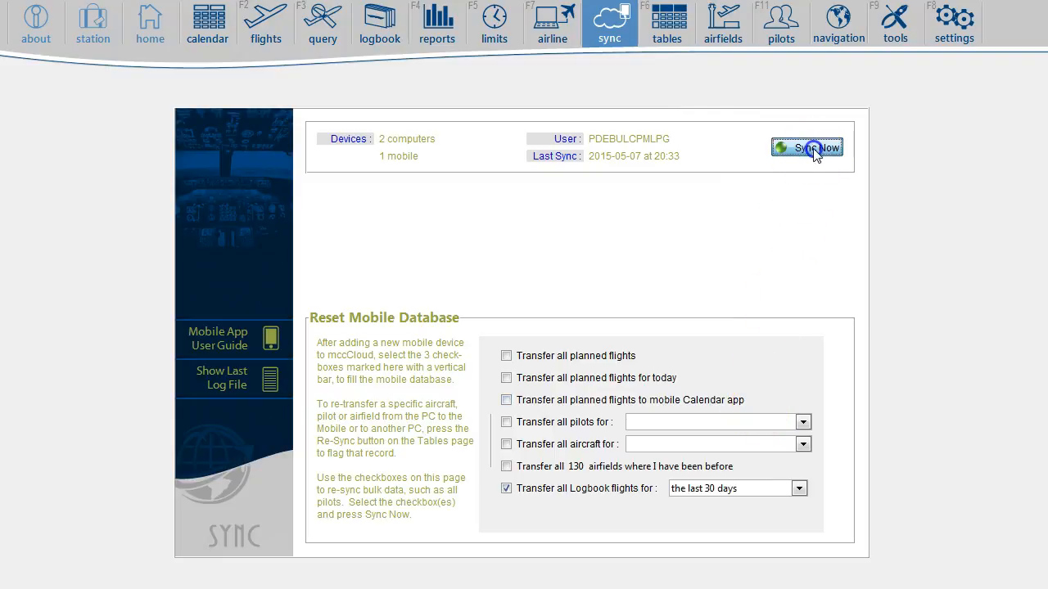
left_click(806, 148)
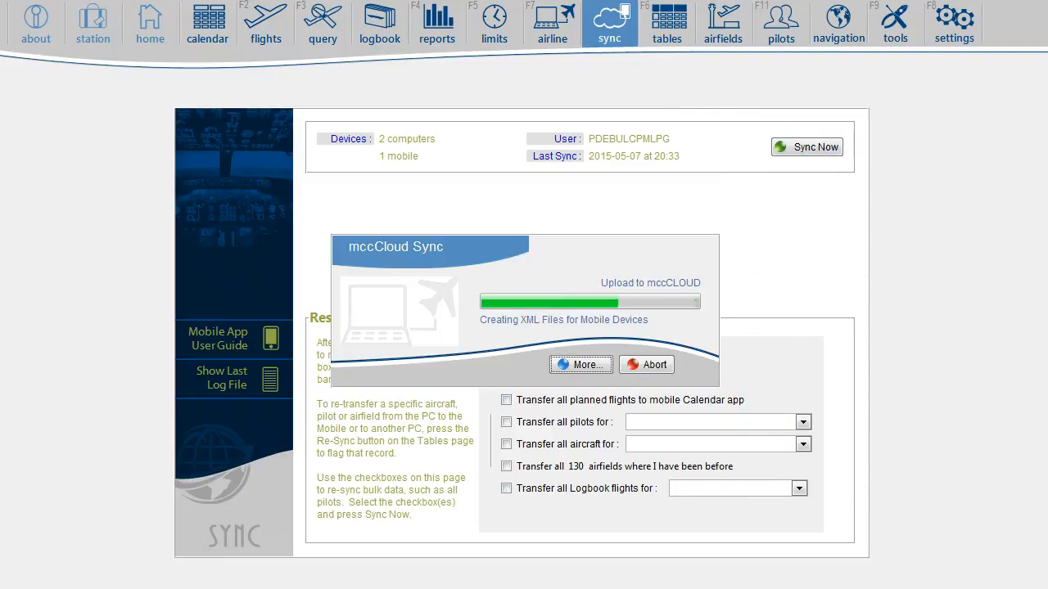